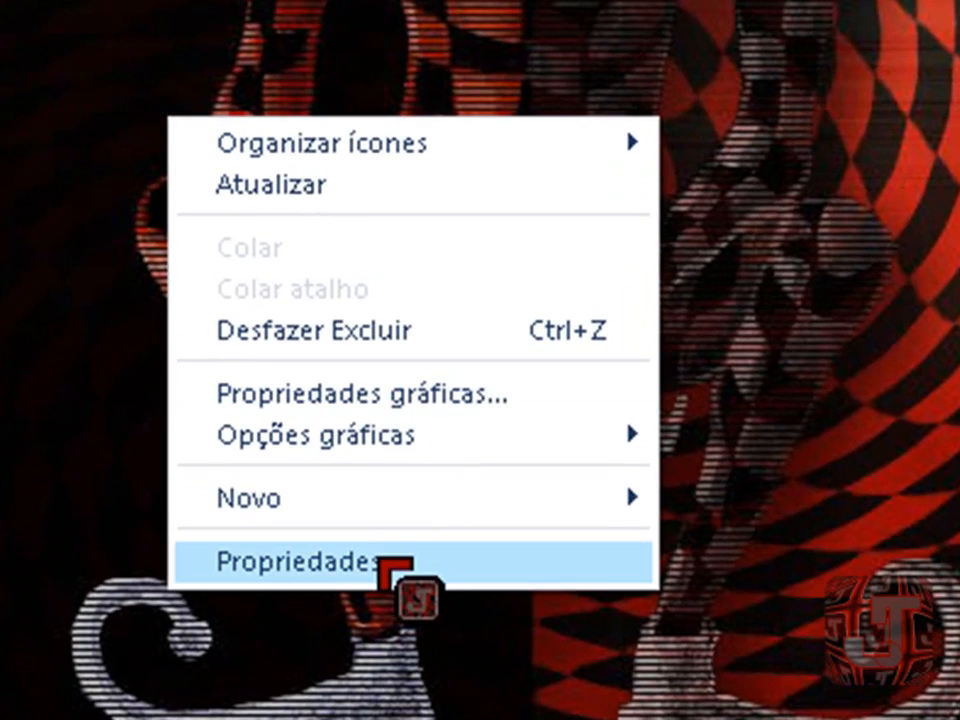
Check the screen resolution in Display Properties, closing it without changes.
click(293, 580)
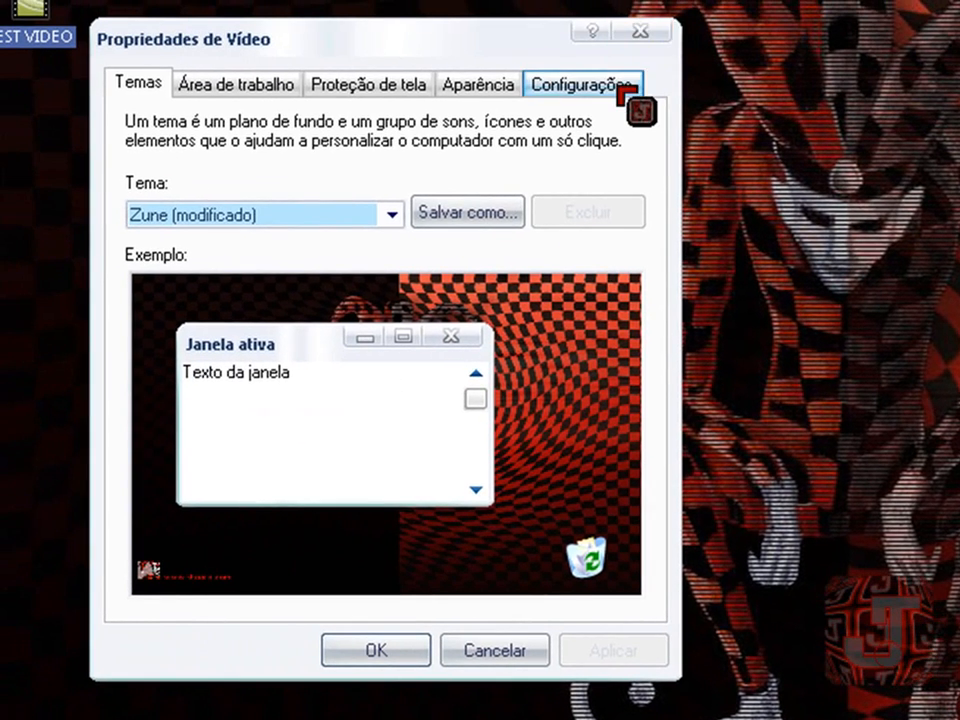
click(581, 83)
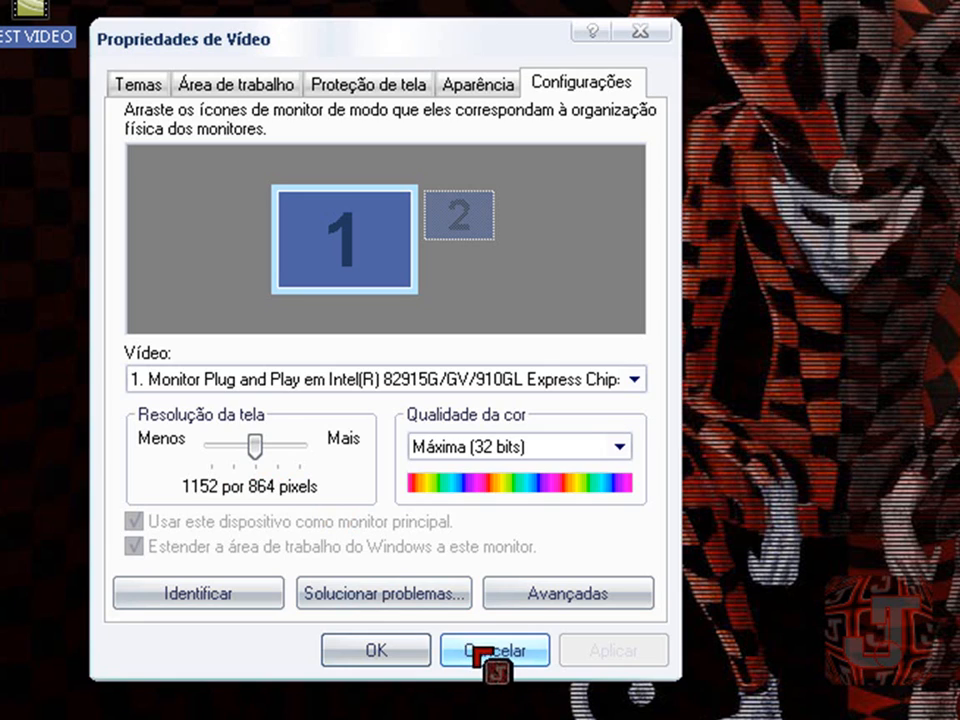
click(493, 650)
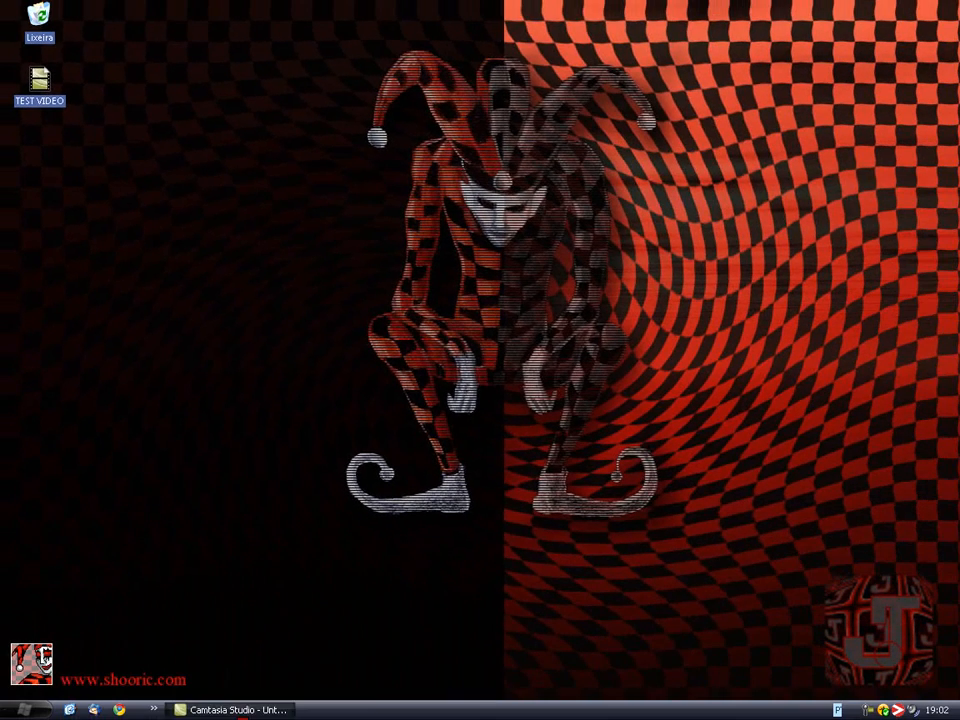
Import the TEST VIDEO file from the Desktop into the Camtasia project.
click(237, 709)
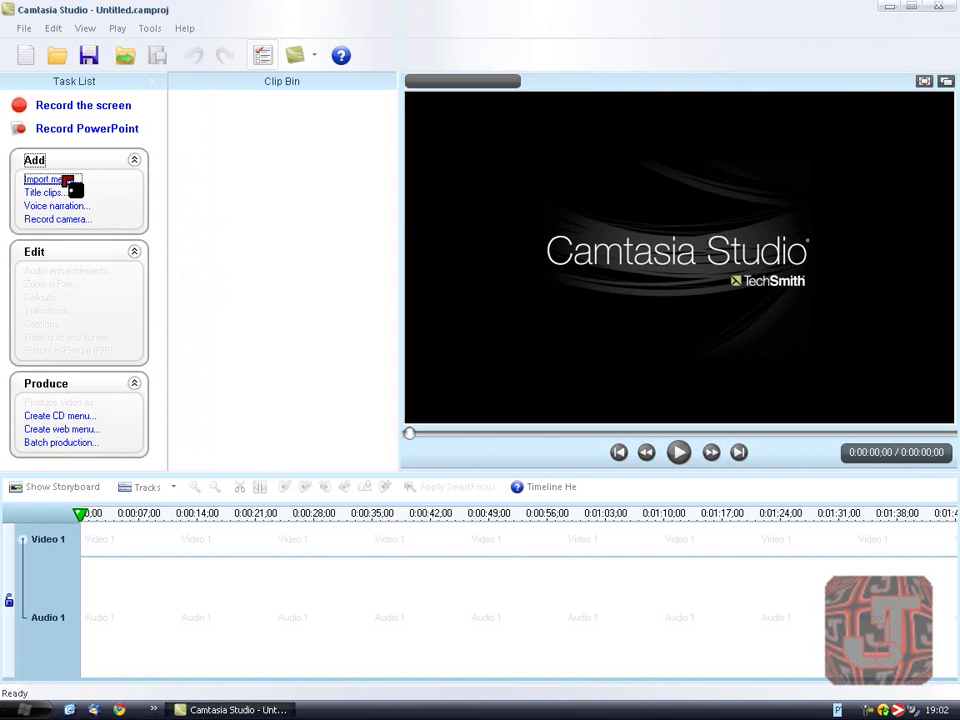
click(44, 179)
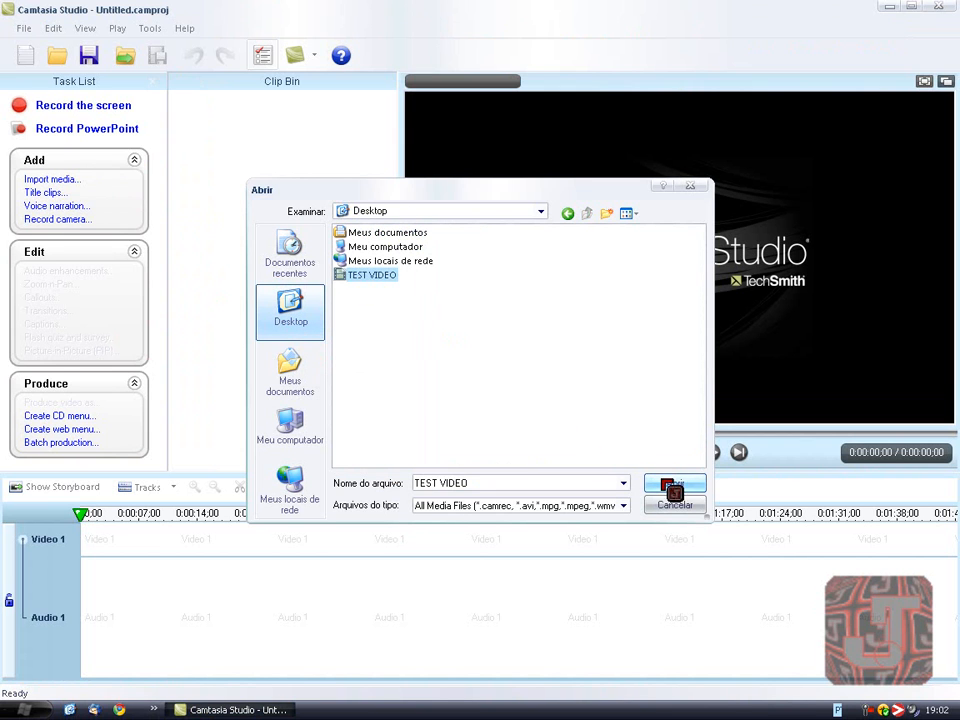
click(674, 490)
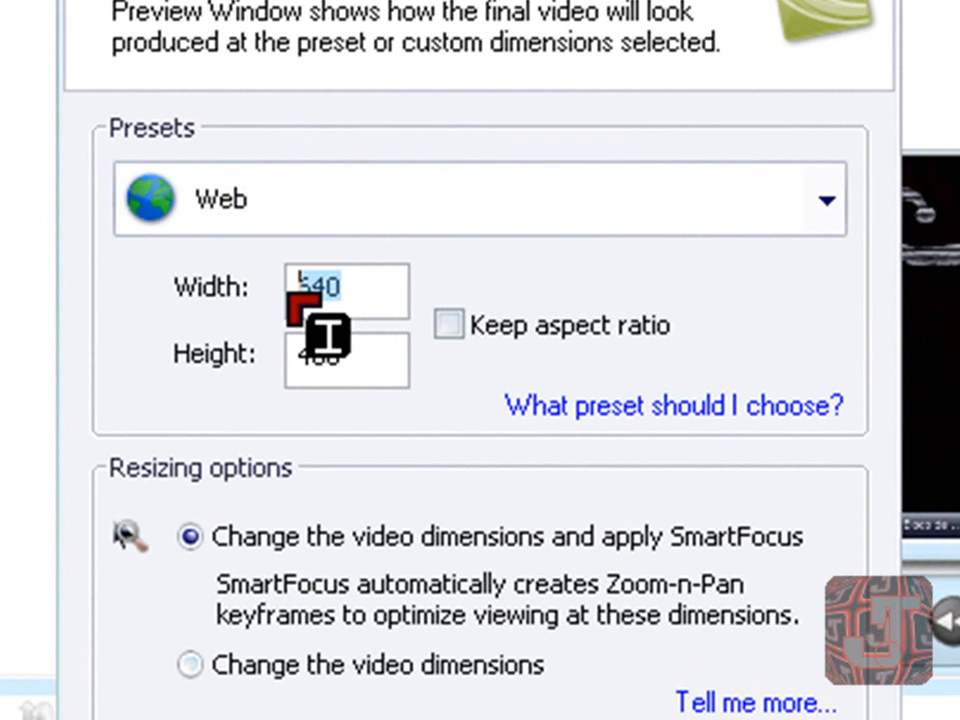
Enter width 1152 and height 864 in Project Settings and confirm with OK.
text(1)
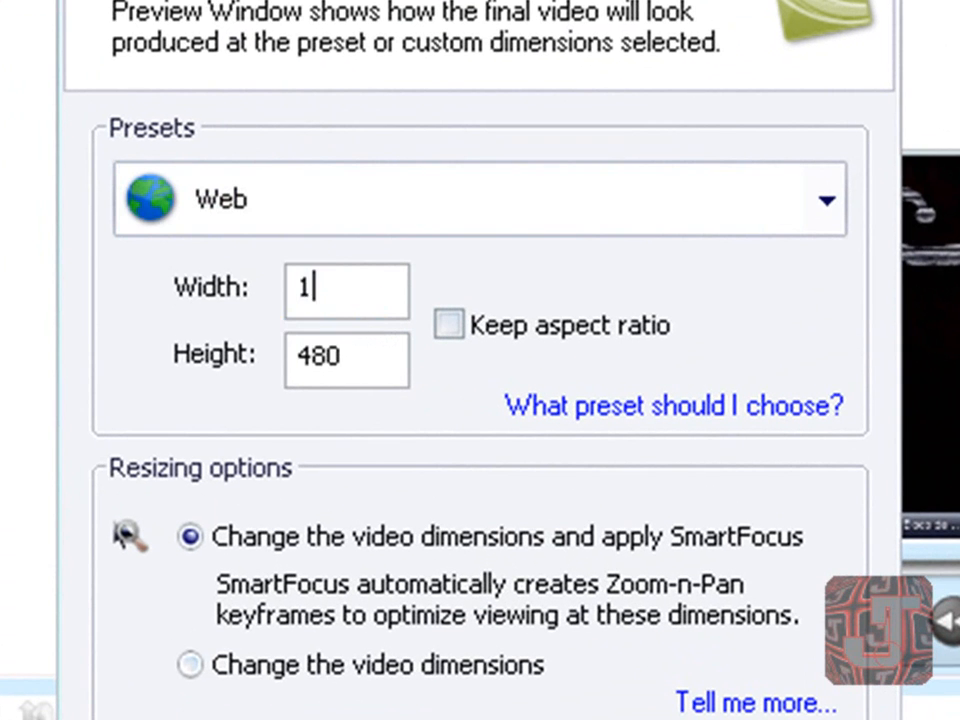
text(152)
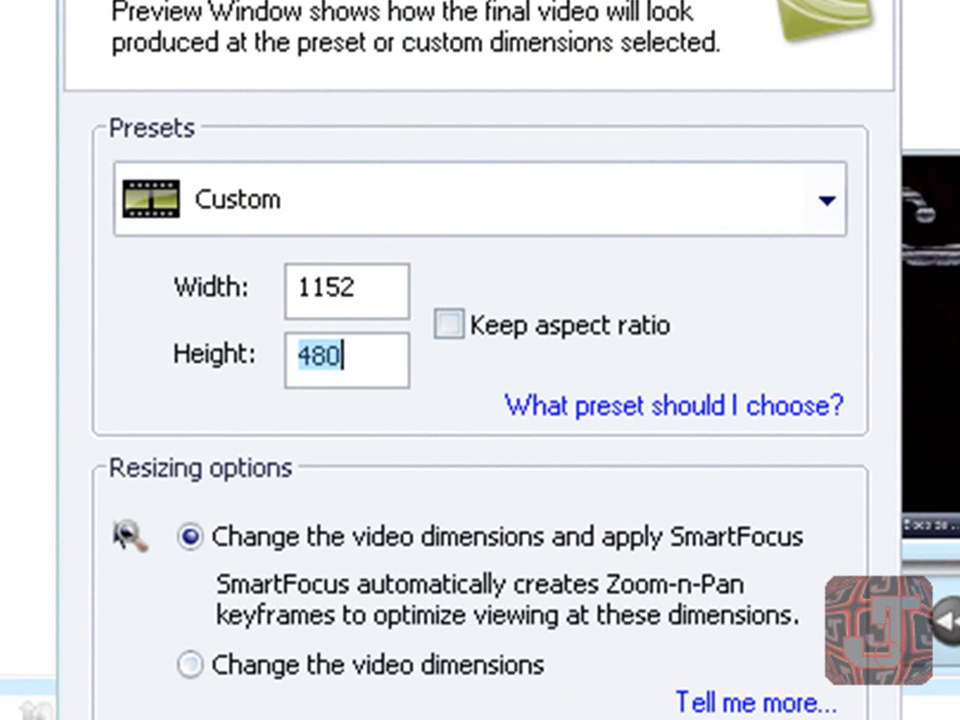
text(9)
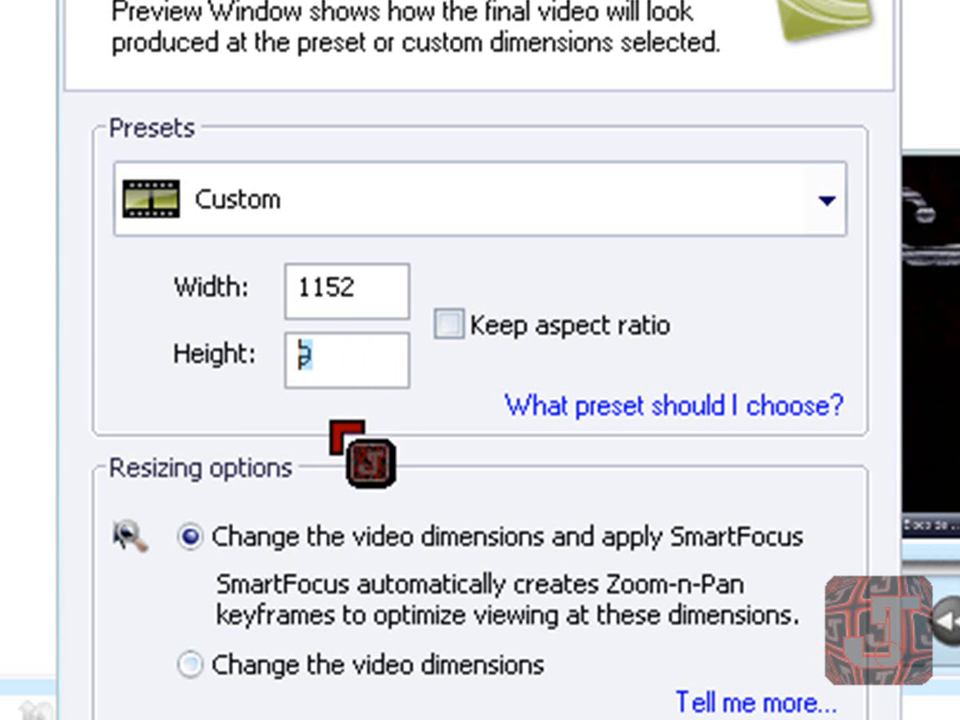
text(864)
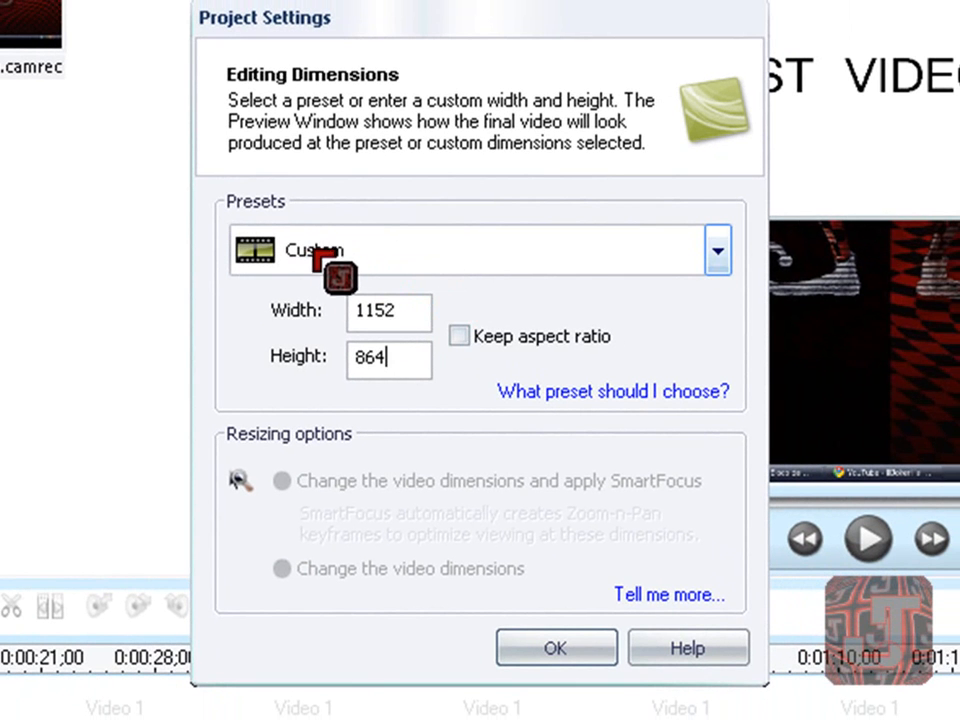
mouse_move(390, 360)
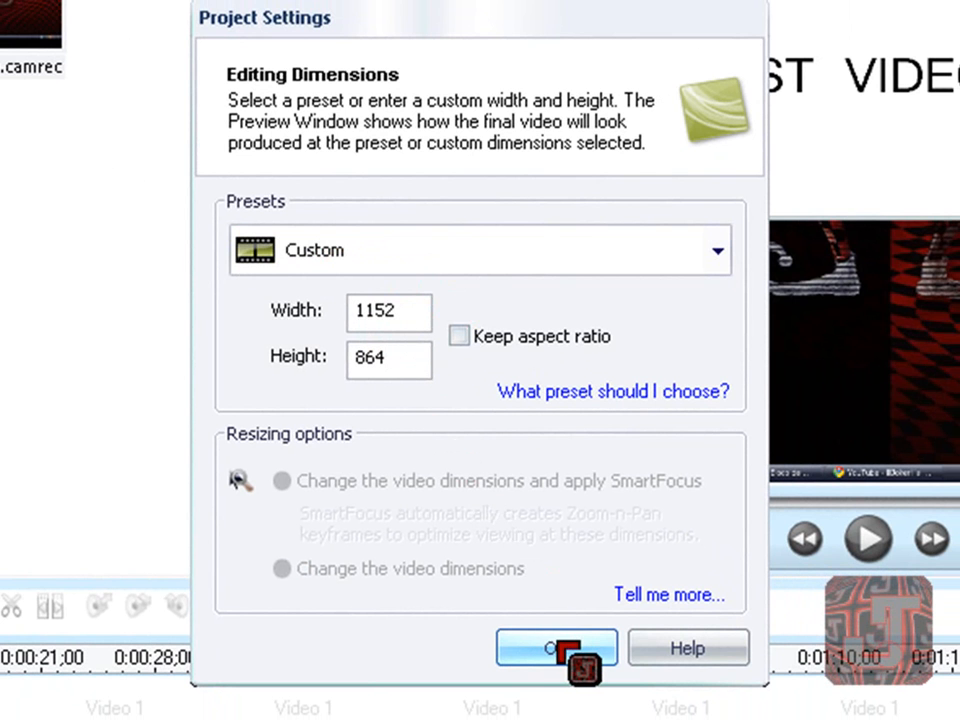
click(549, 648)
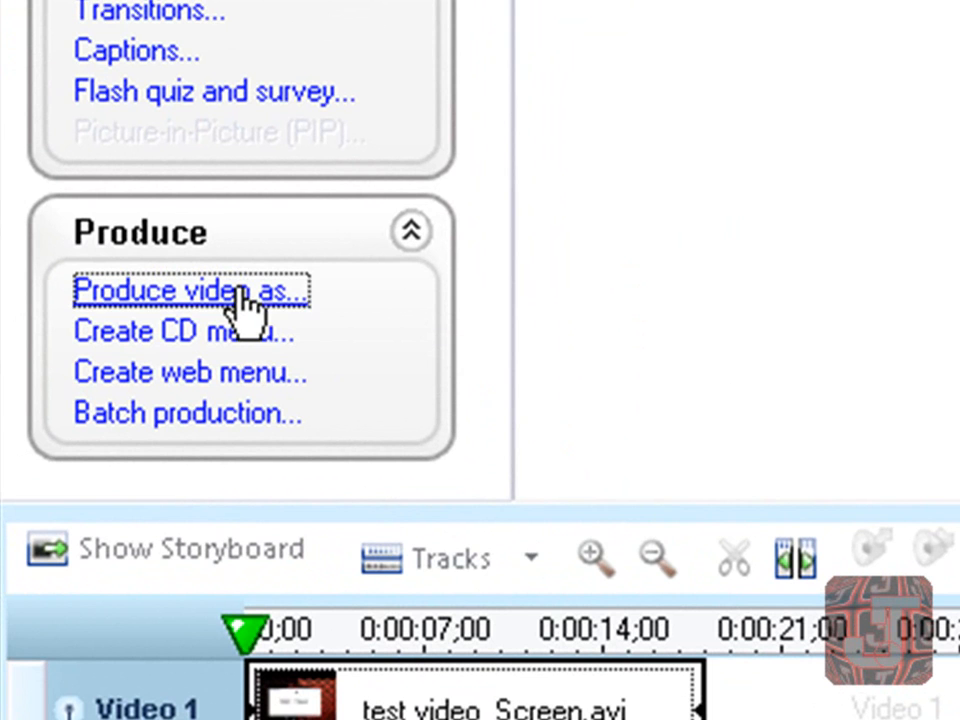
Launch Produce video as... to open the Production Wizard.
click(191, 290)
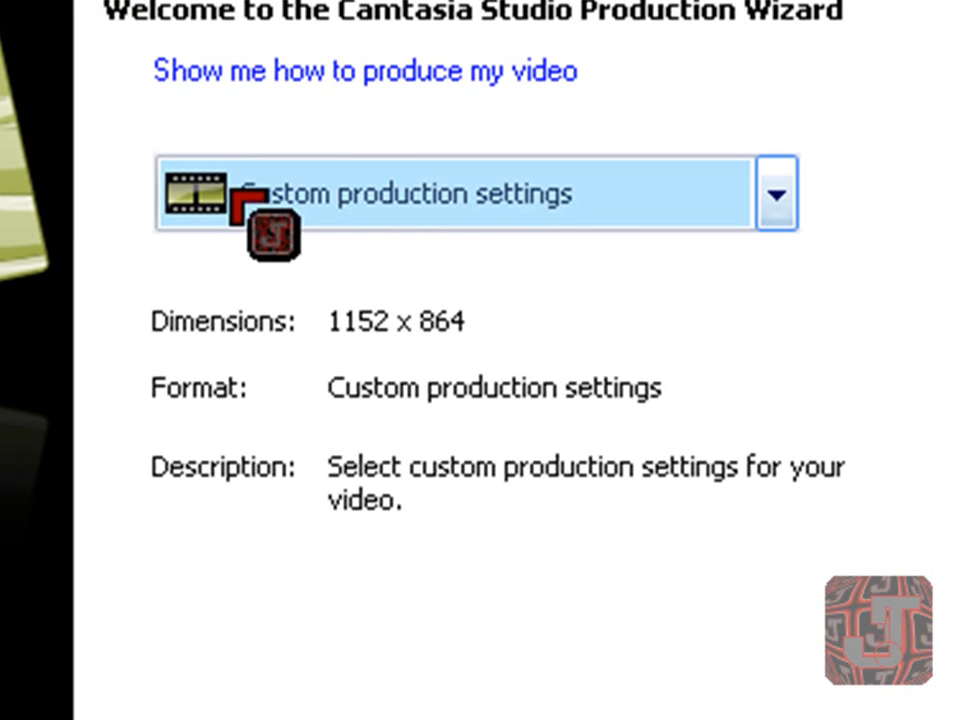
mouse_move(345, 360)
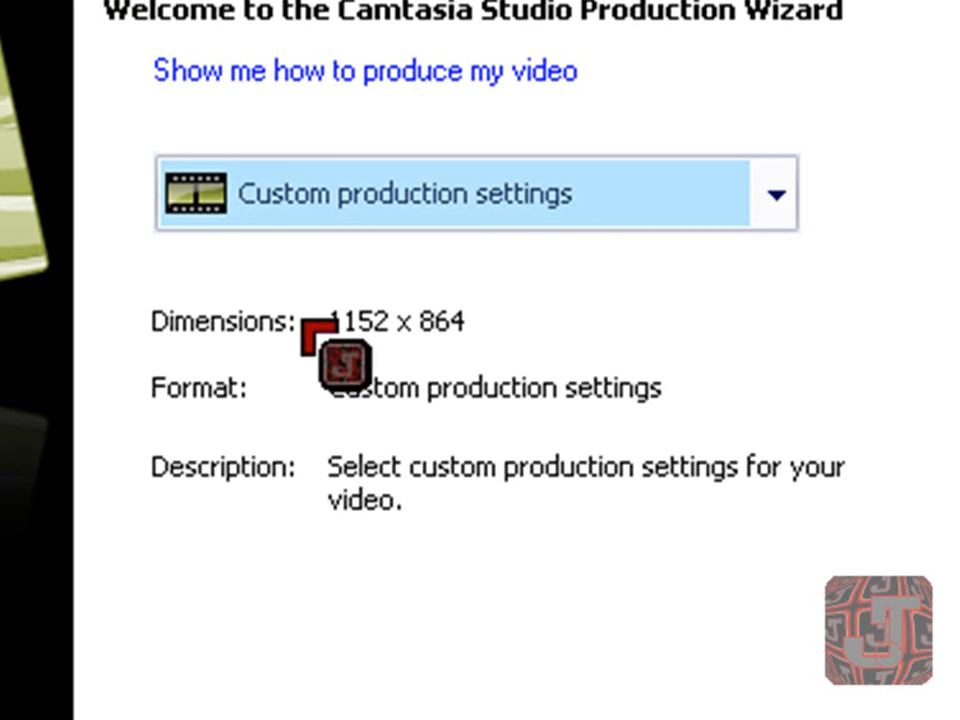
mouse_move(490, 385)
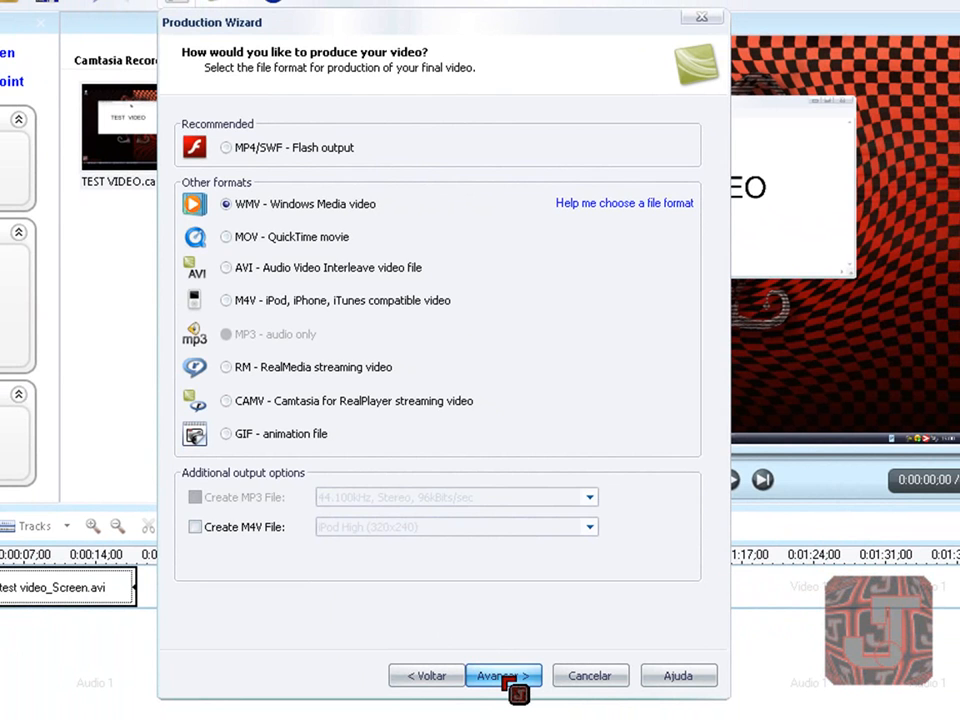
Accept WMV and keep the Best Quality and File Size encoding profile.
click(503, 675)
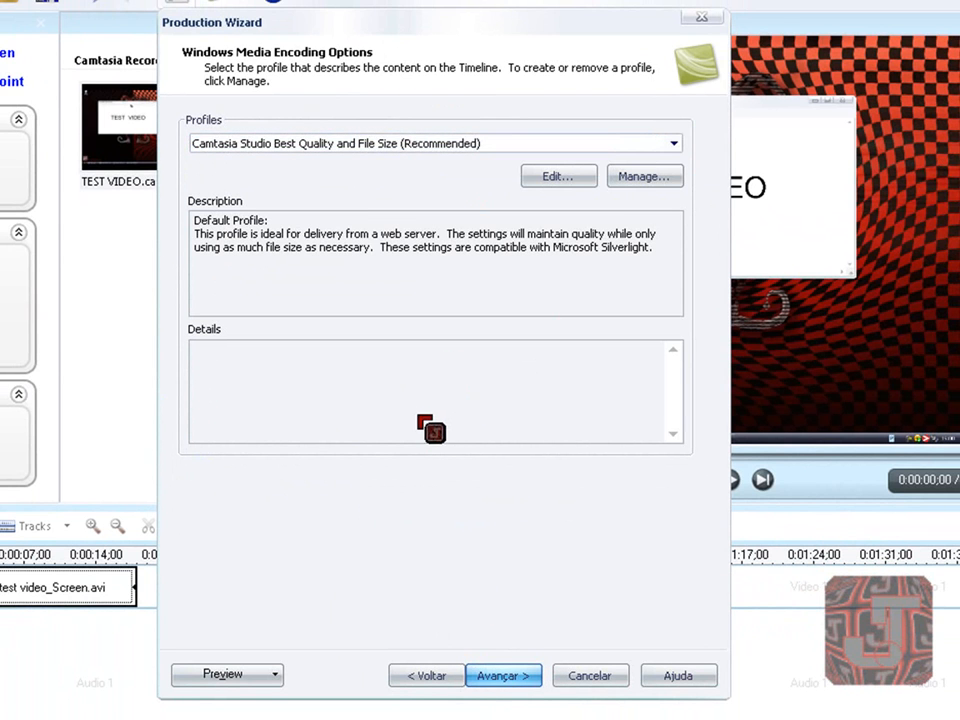
click(503, 675)
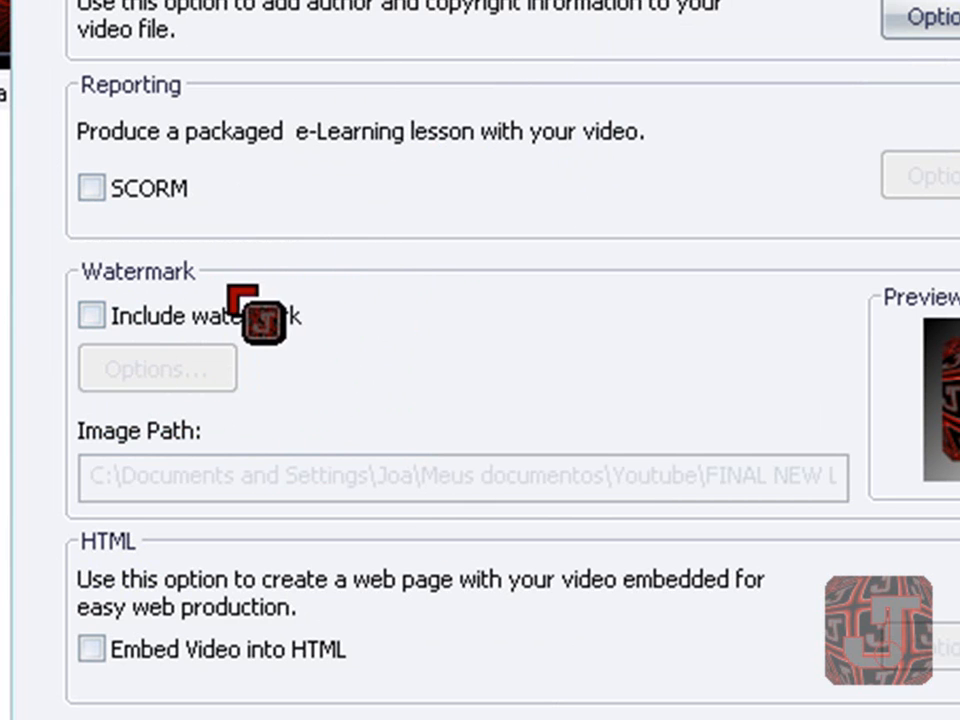
Enable Include watermark, then advance past Video Options and Marker Options.
click(91, 315)
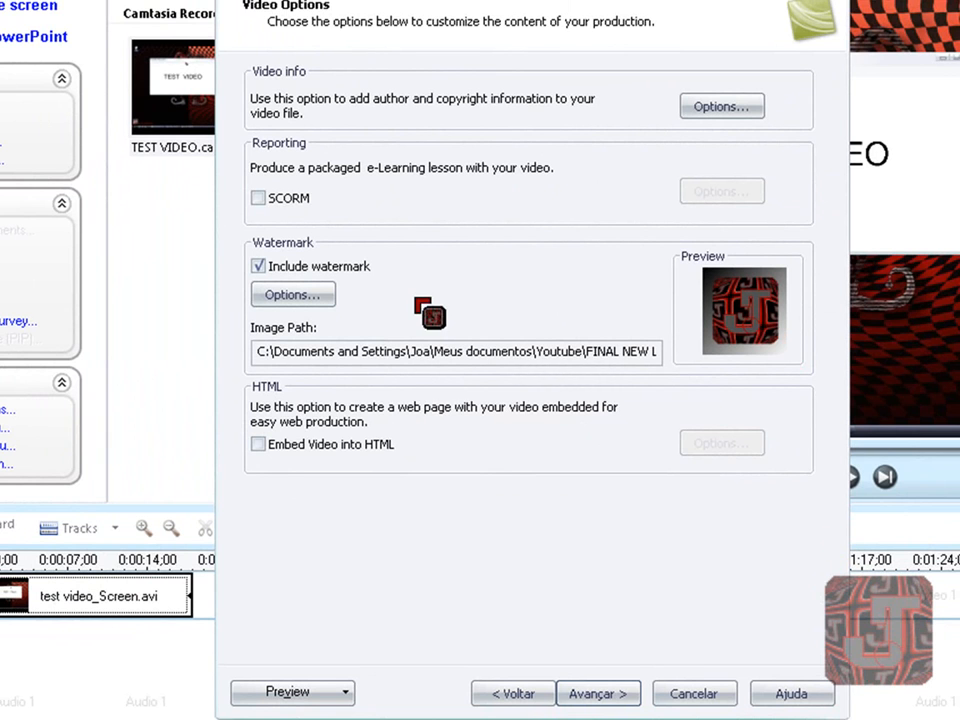
mouse_move(593, 628)
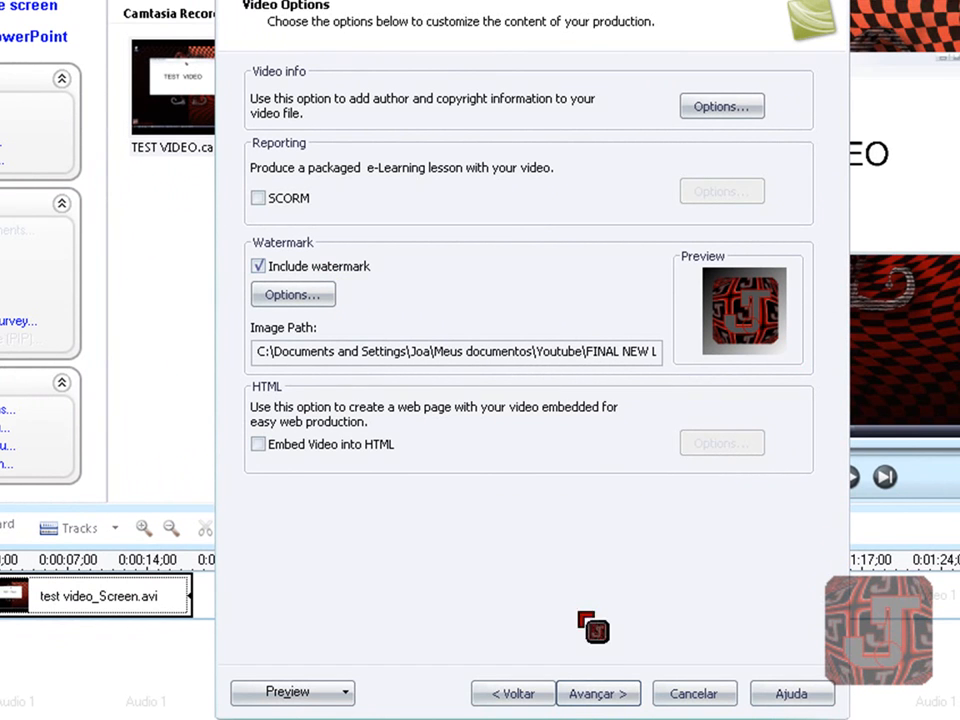
click(598, 693)
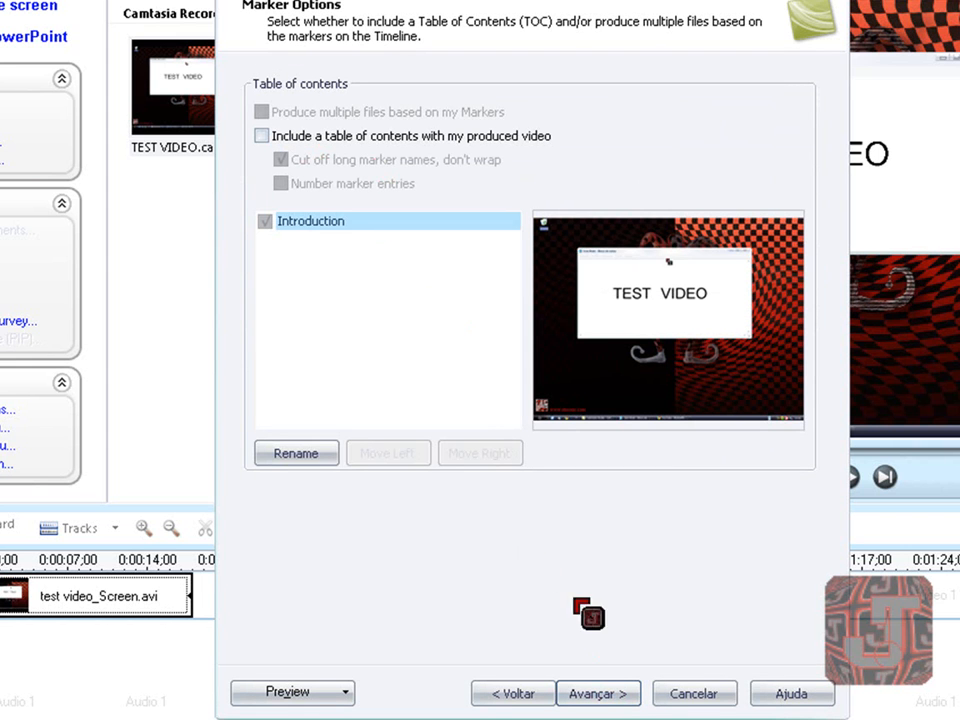
click(597, 692)
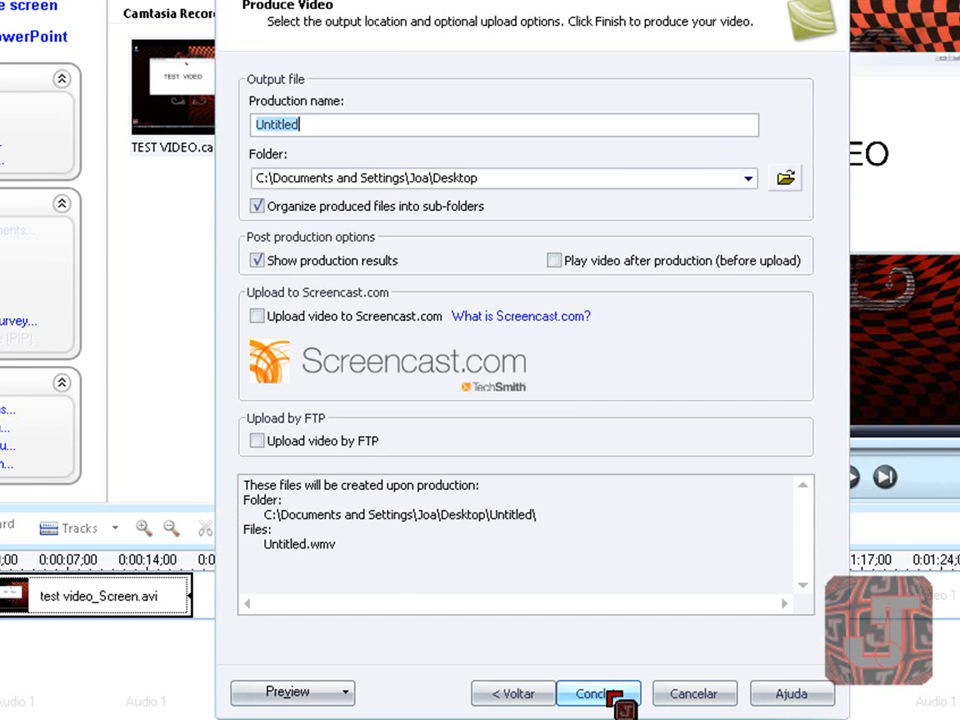
Replace the production name Untitled with 'Test'.
text(T)
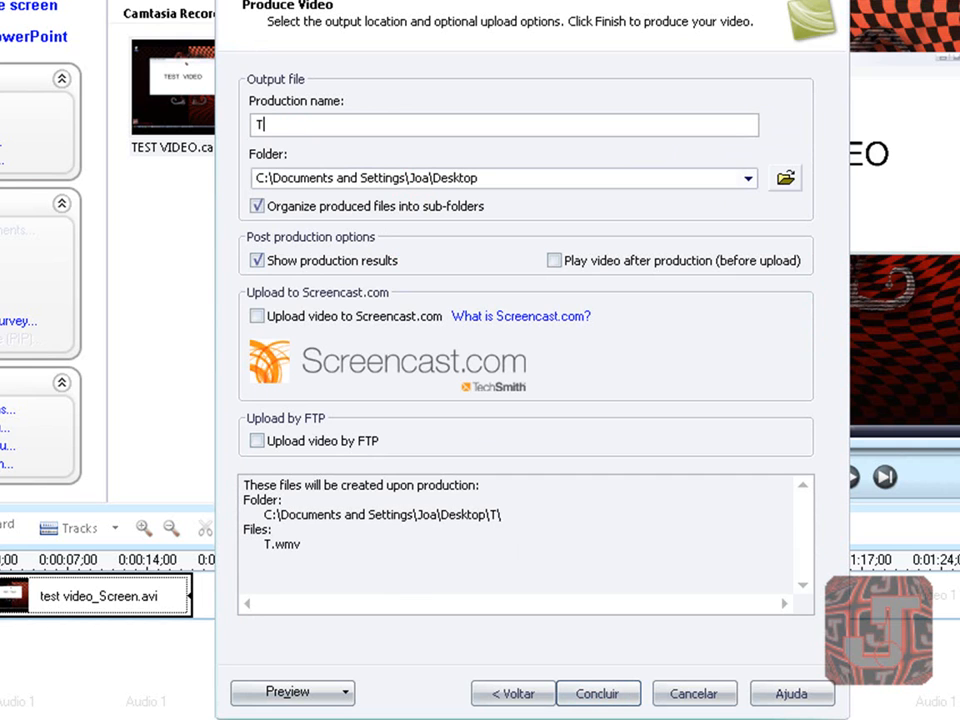
text(est)
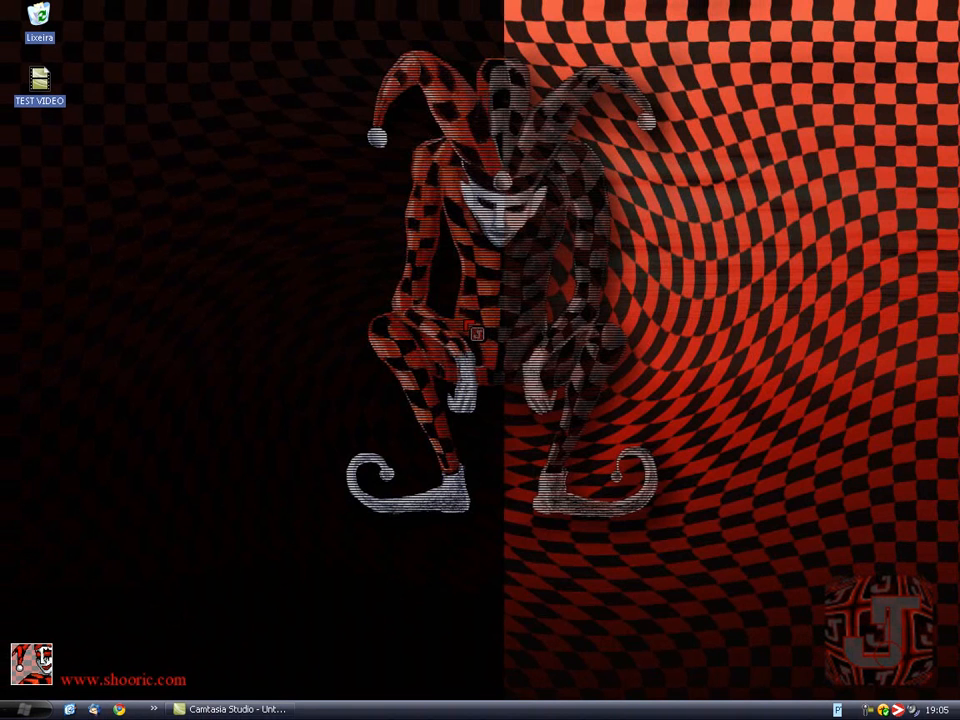
mouse_move(711, 456)
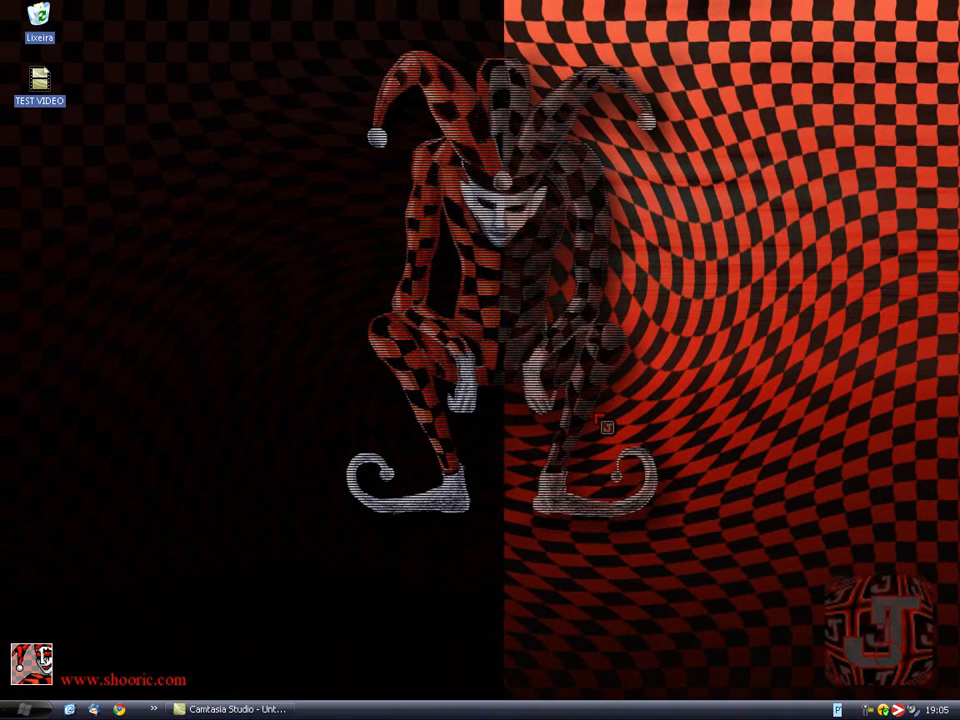
mouse_move(585, 453)
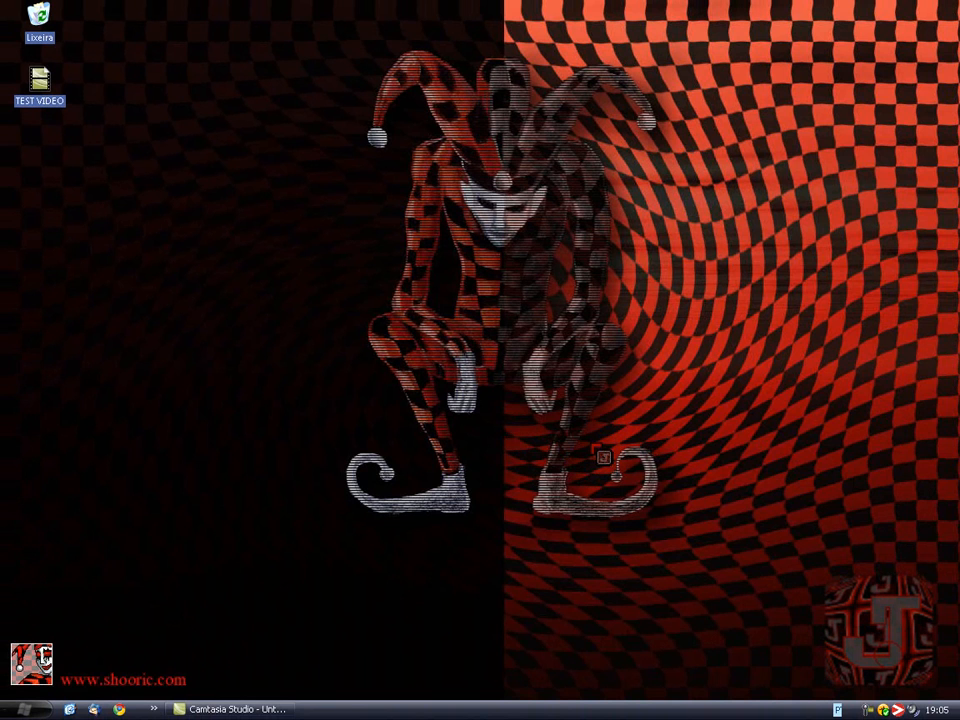
mouse_move(617, 600)
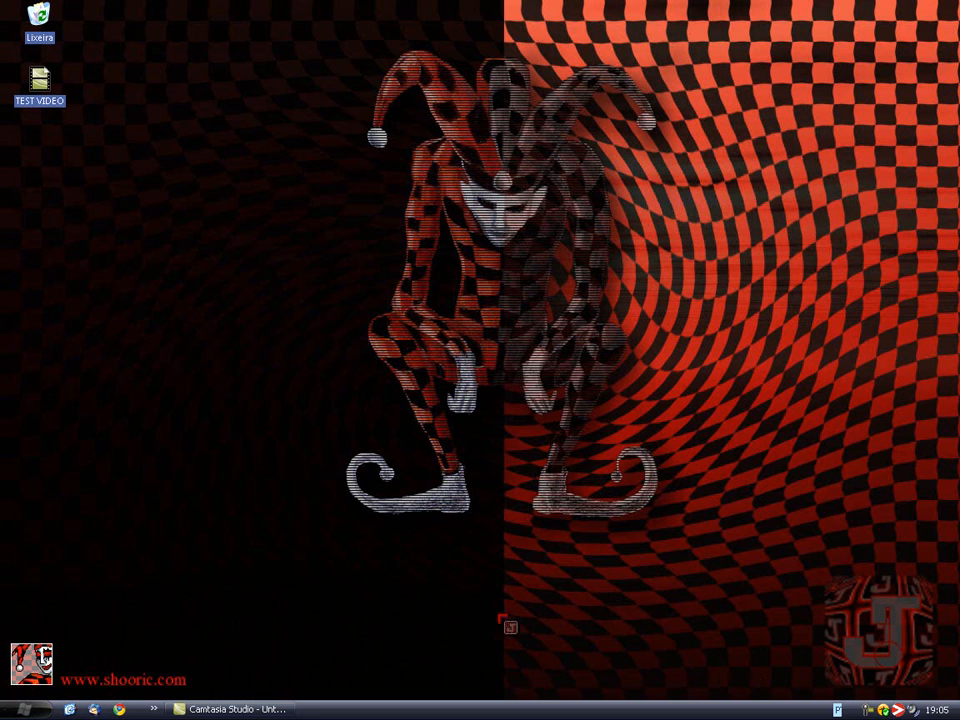
Drag on the desktop while the produced part1 file appears.
drag(510, 627, 720, 617)
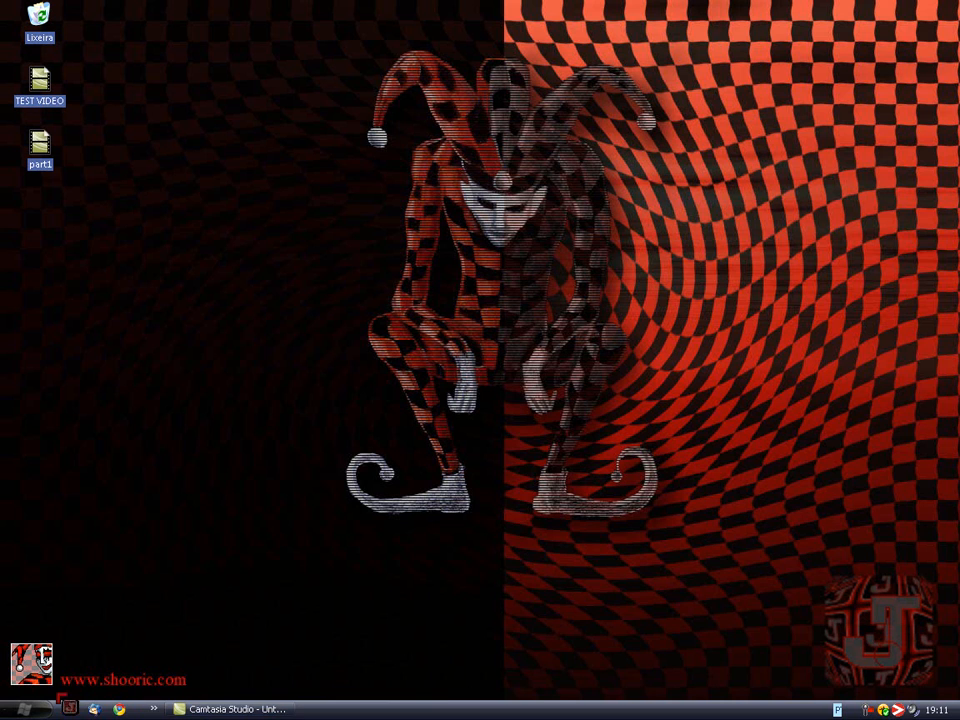
Open the Start menu and expand the All Programs list.
click(20, 708)
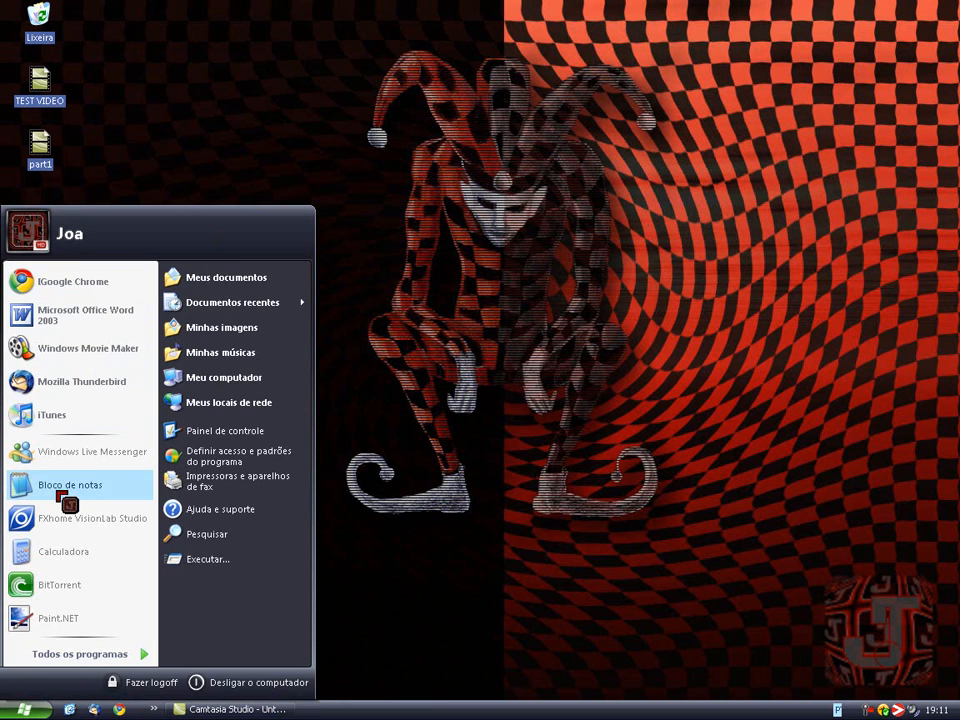
mouse_move(80, 653)
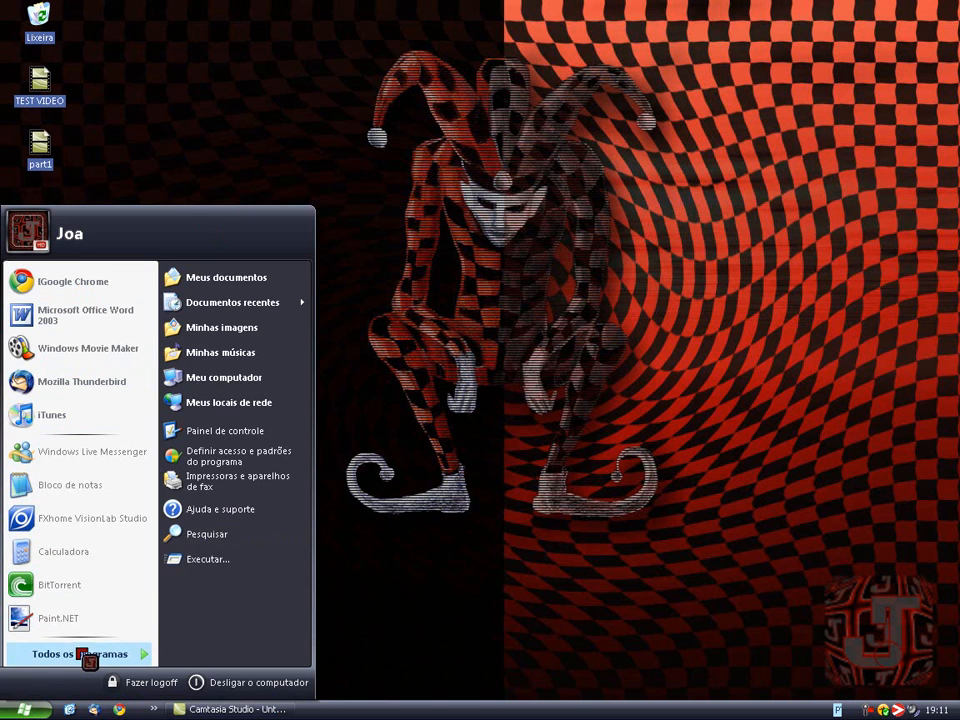
click(80, 653)
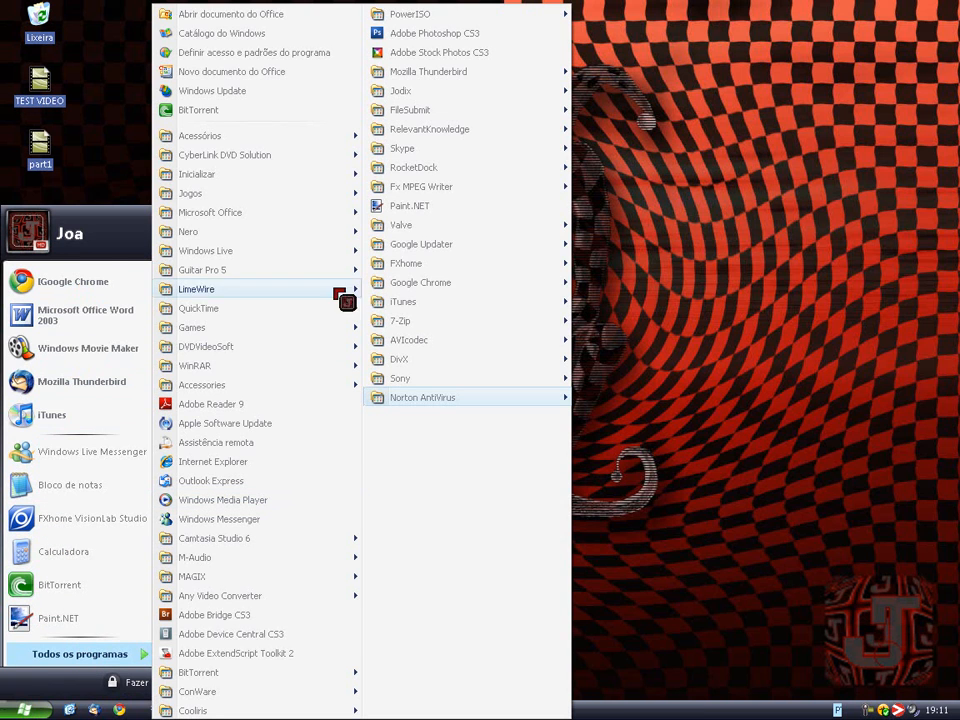
mouse_move(400, 378)
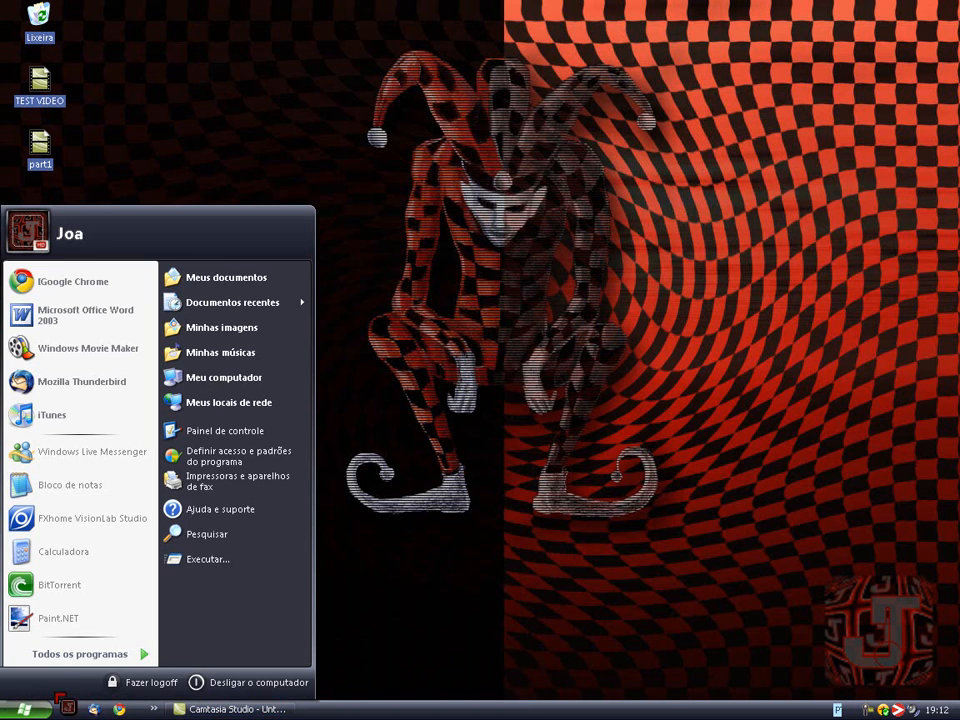
mouse_move(92, 451)
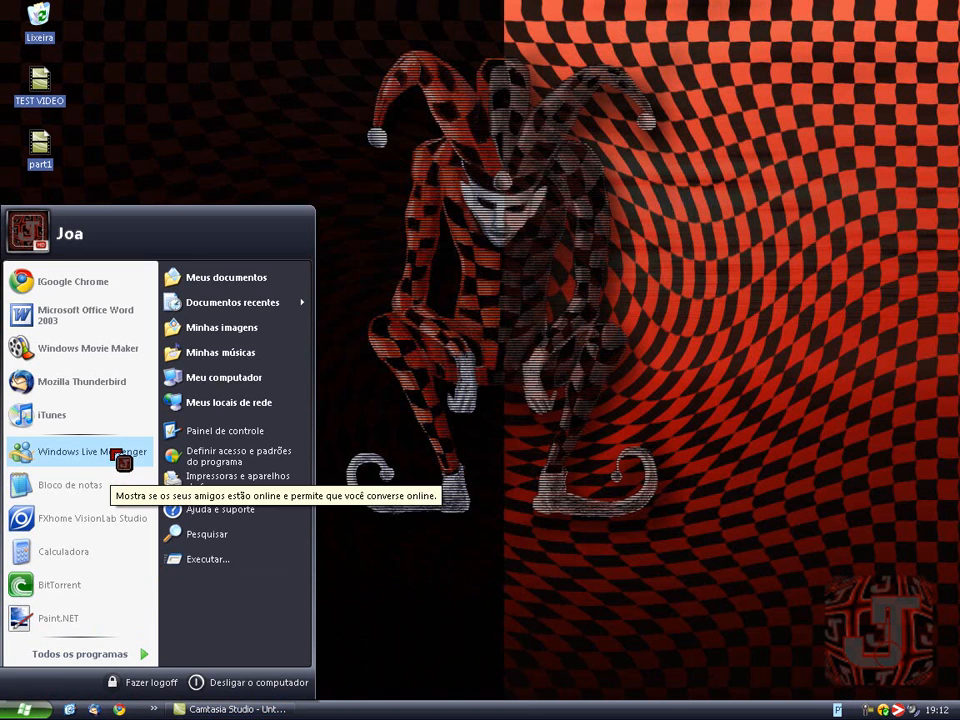
mouse_move(80, 315)
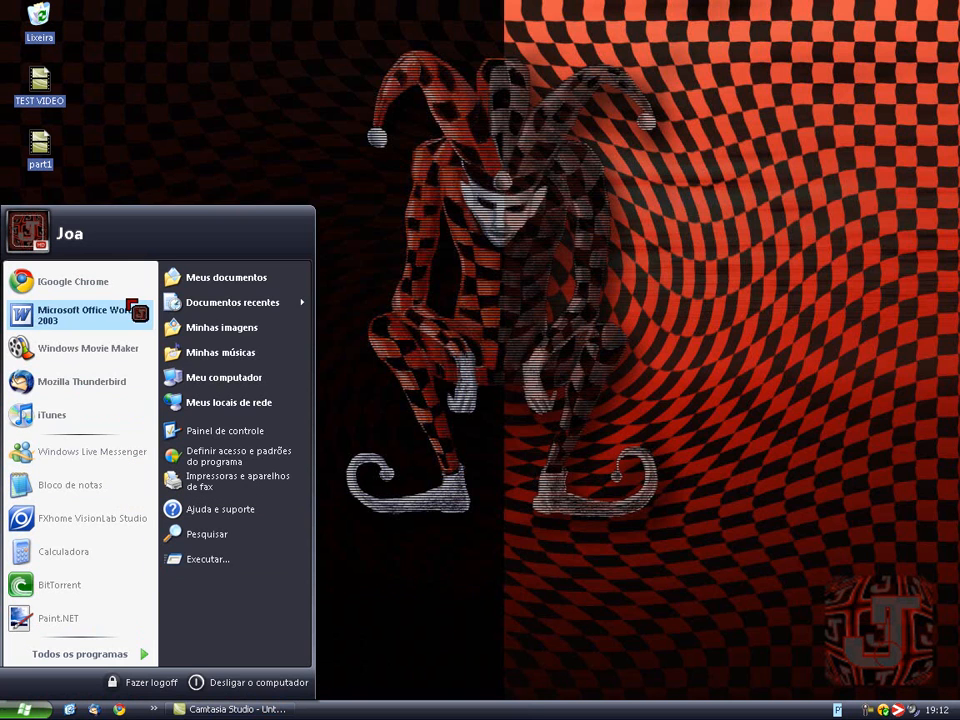
mouse_move(58, 617)
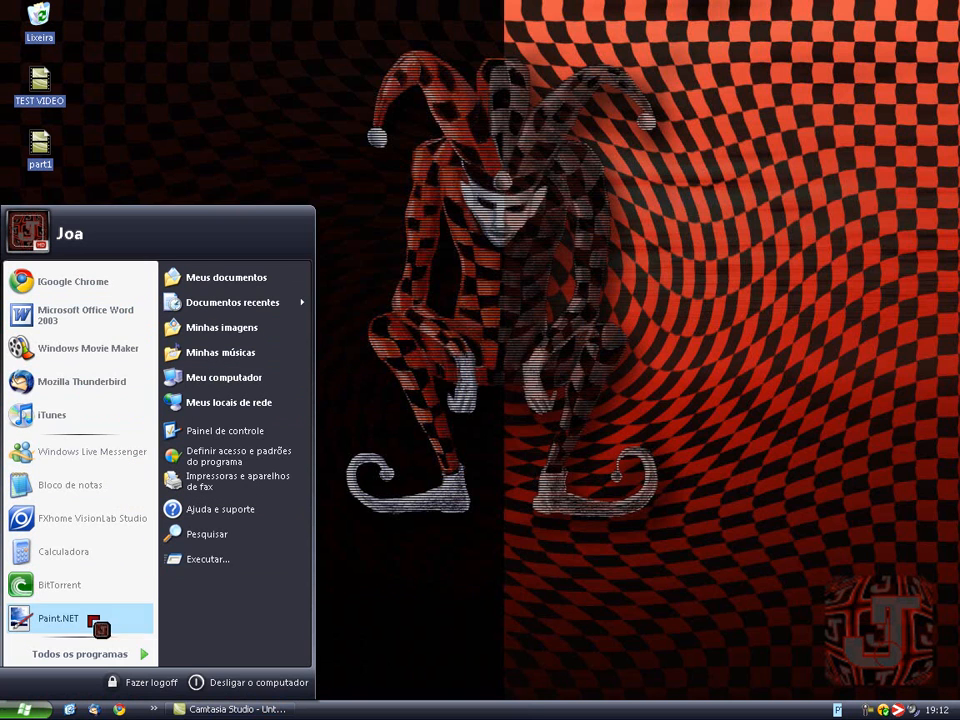